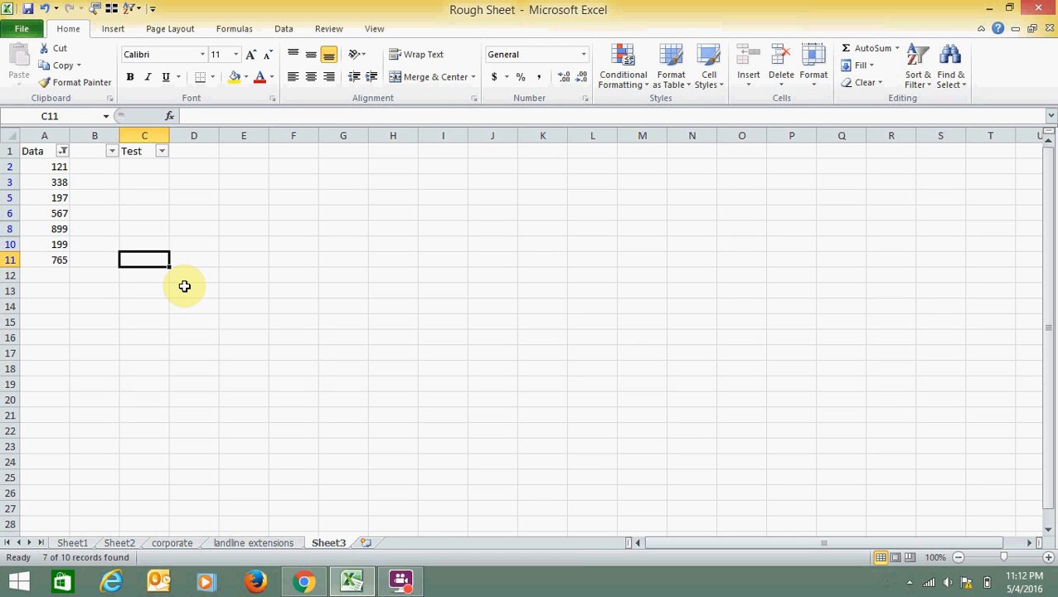
{"action": "mouse_move", "coordinate": [56, 175]}
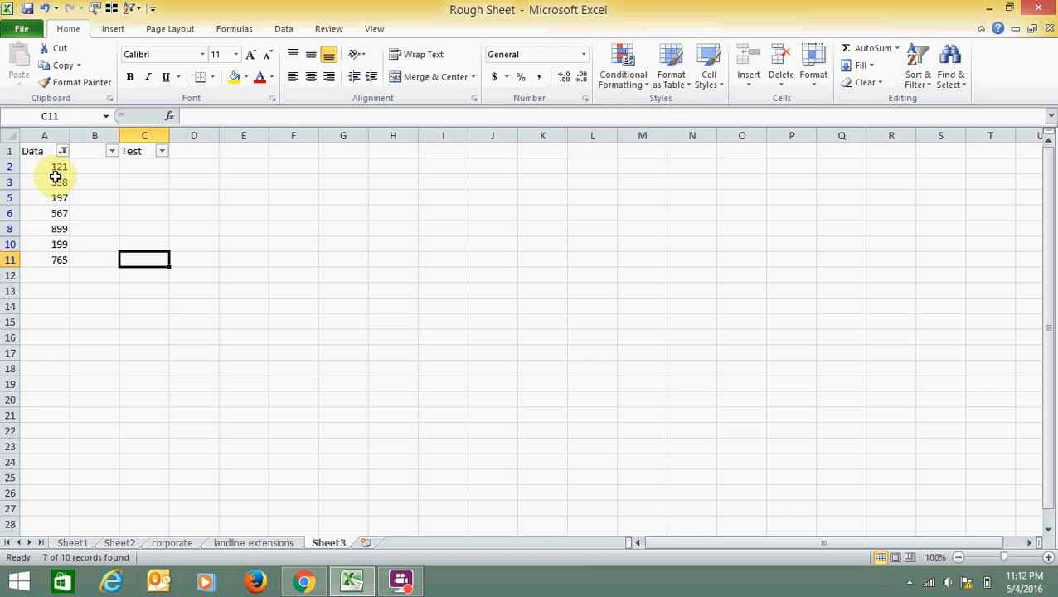
Select the Data cells from A2 and the Test cells under the header
{"action": "left_click", "coordinate": [43, 166]}
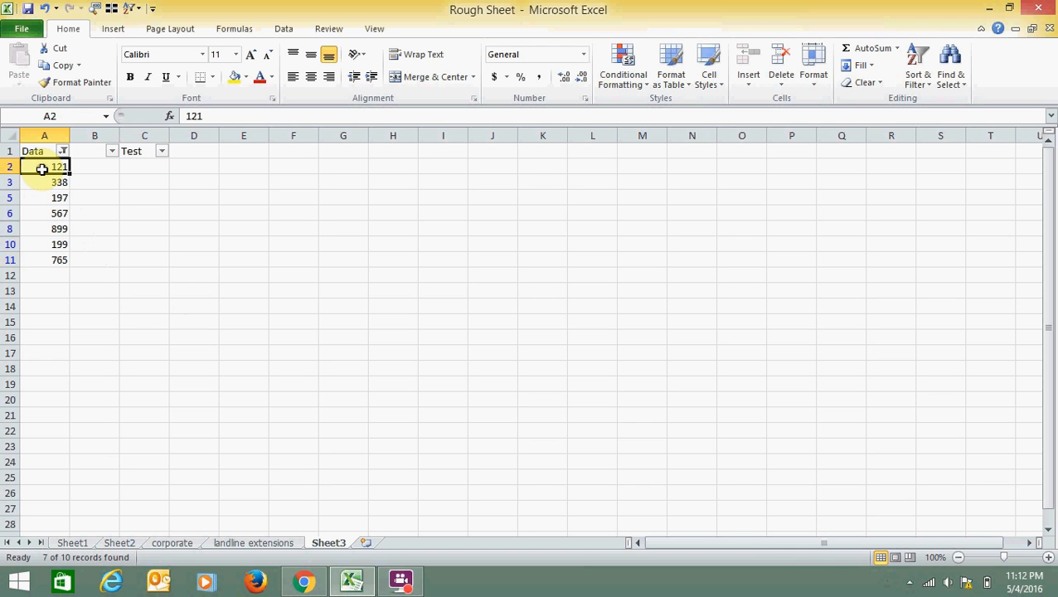
{"action": "left_click_drag", "start_coordinate": [43, 166], "coordinate": [43, 258]}
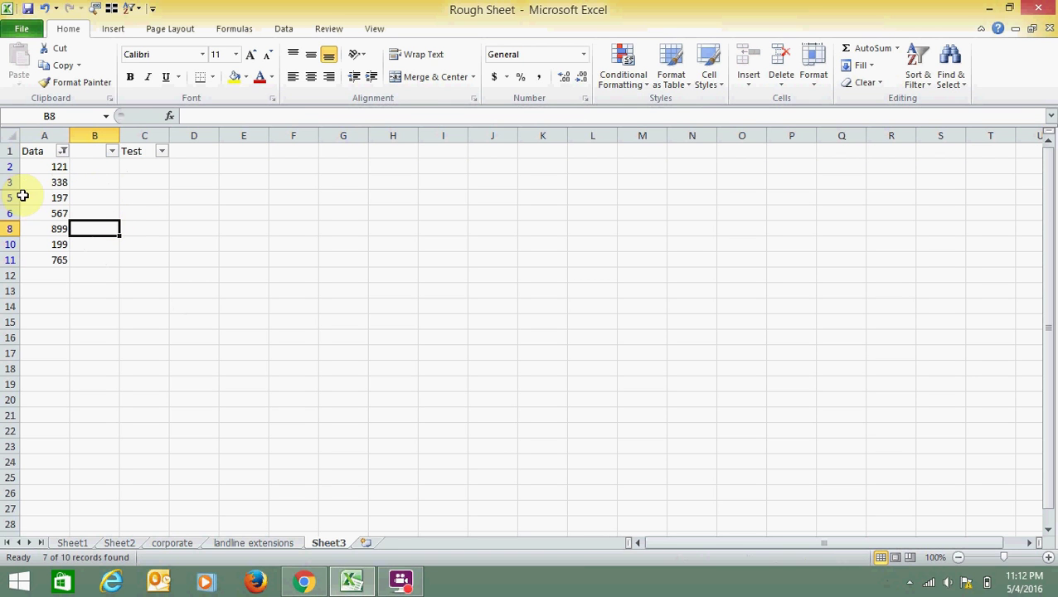
{"action": "mouse_move", "coordinate": [13, 186]}
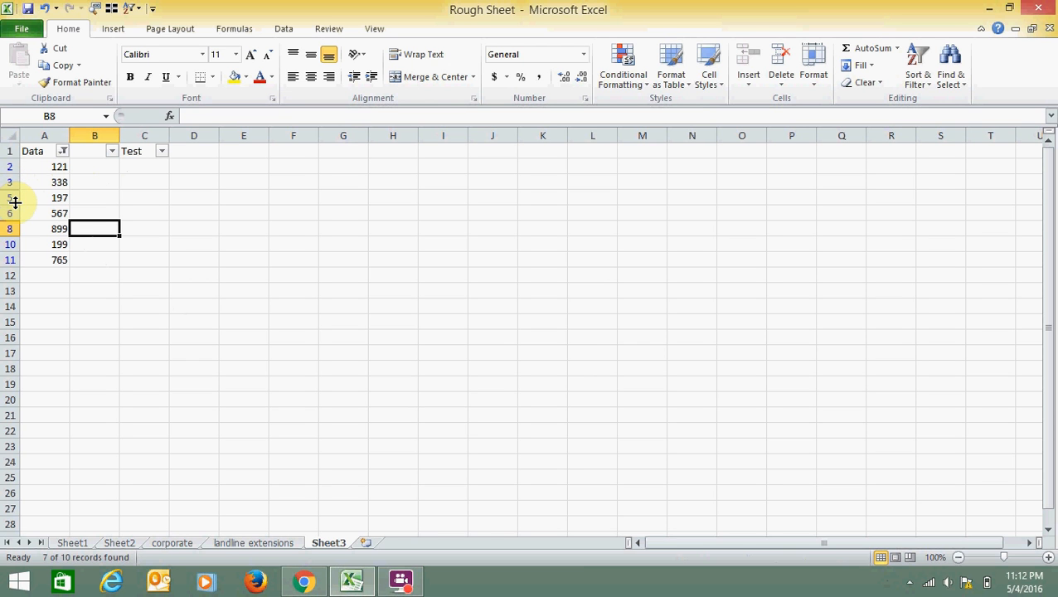
{"action": "mouse_move", "coordinate": [19, 205]}
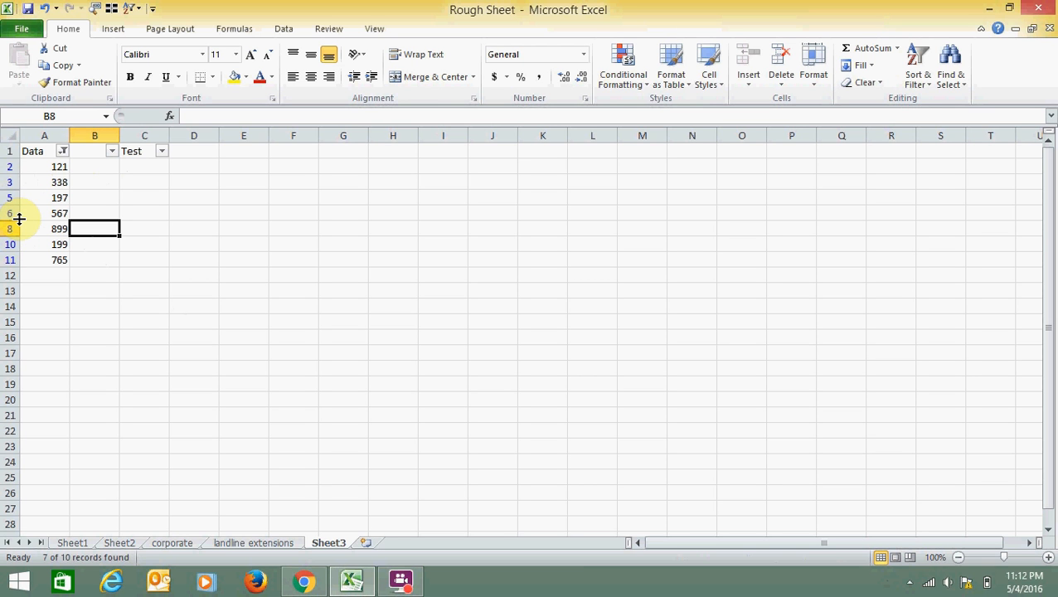
{"action": "mouse_move", "coordinate": [30, 217]}
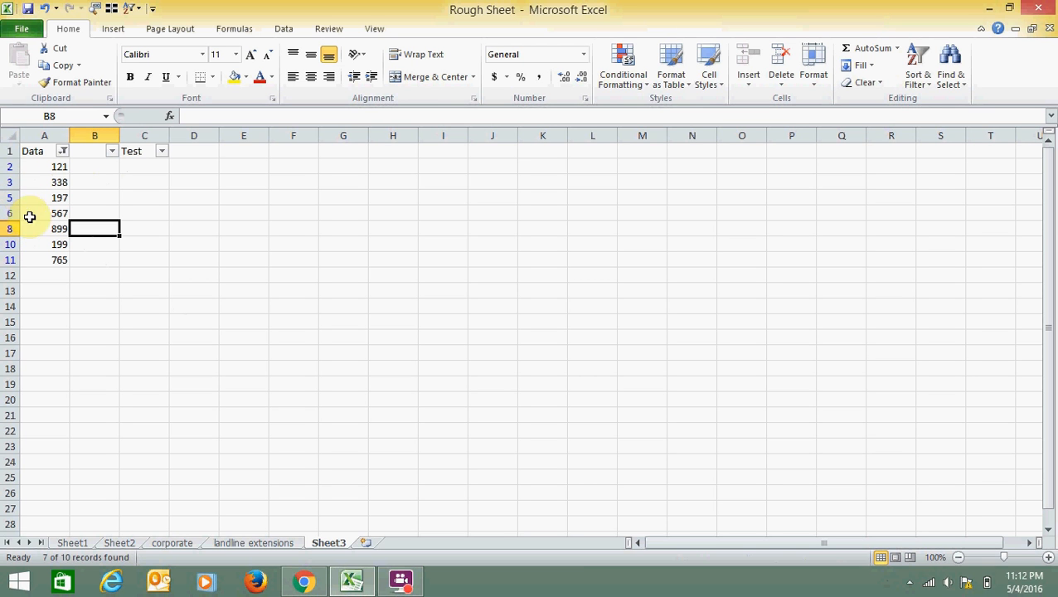
{"action": "mouse_move", "coordinate": [134, 181]}
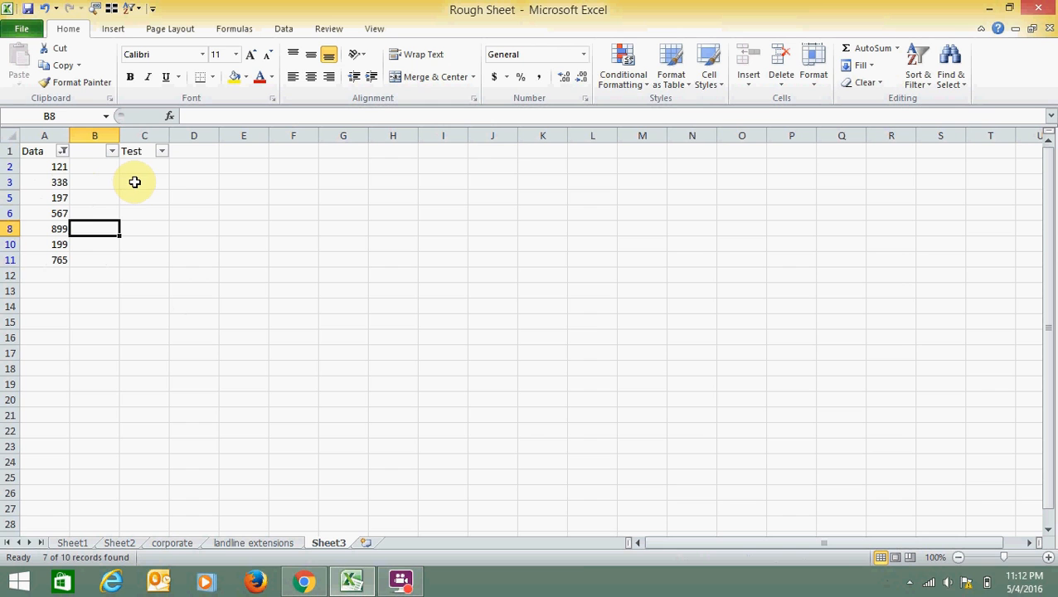
{"action": "left_click_drag", "start_coordinate": [145, 166], "coordinate": [144, 244]}
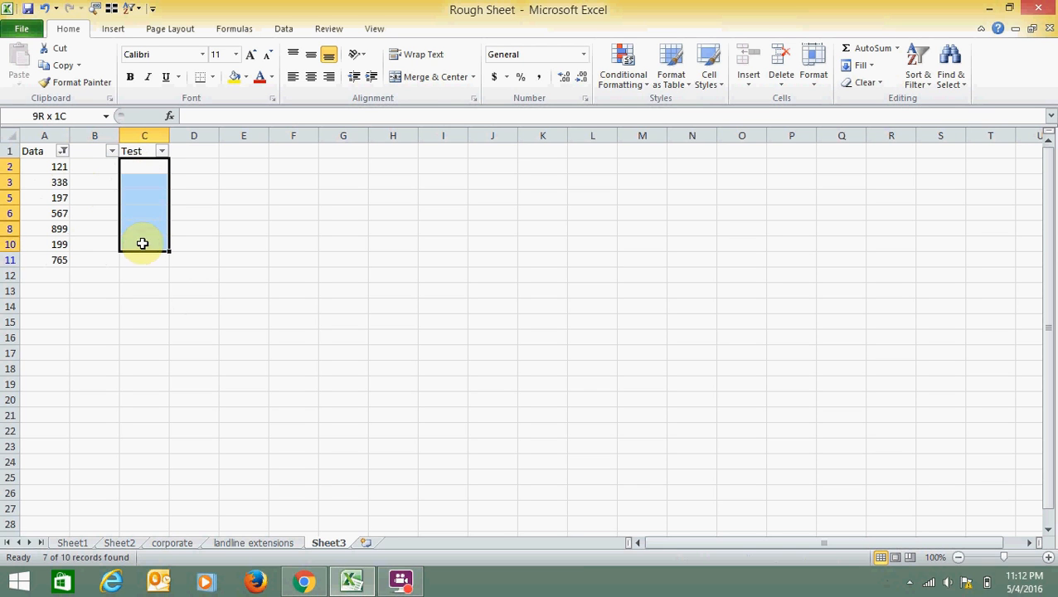
{"action": "mouse_move", "coordinate": [141, 248]}
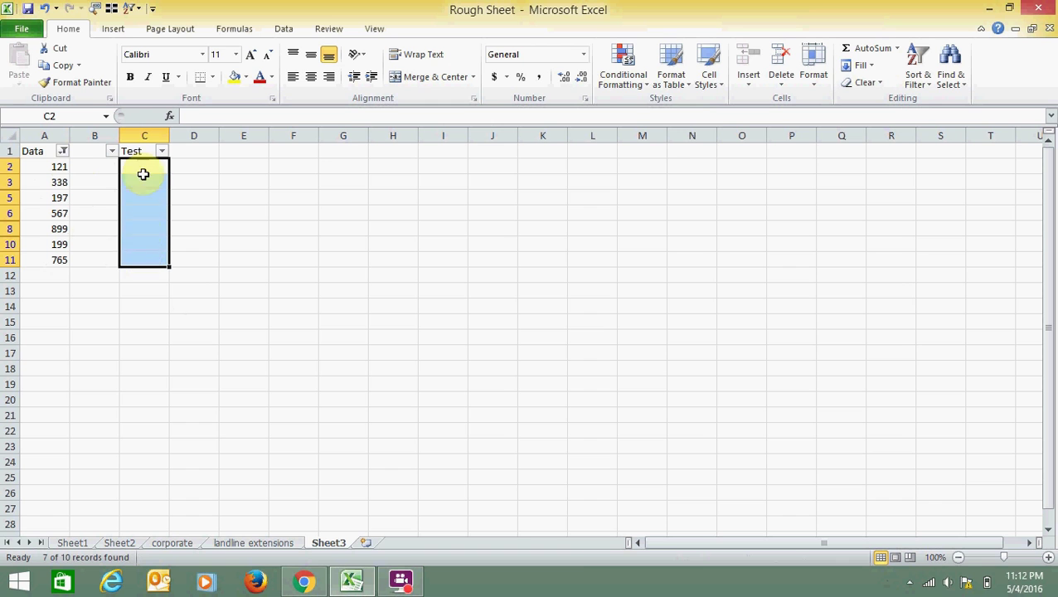
Enter the formula =A2 in C2 so it displays 121
{"action": "left_click", "coordinate": [145, 166]}
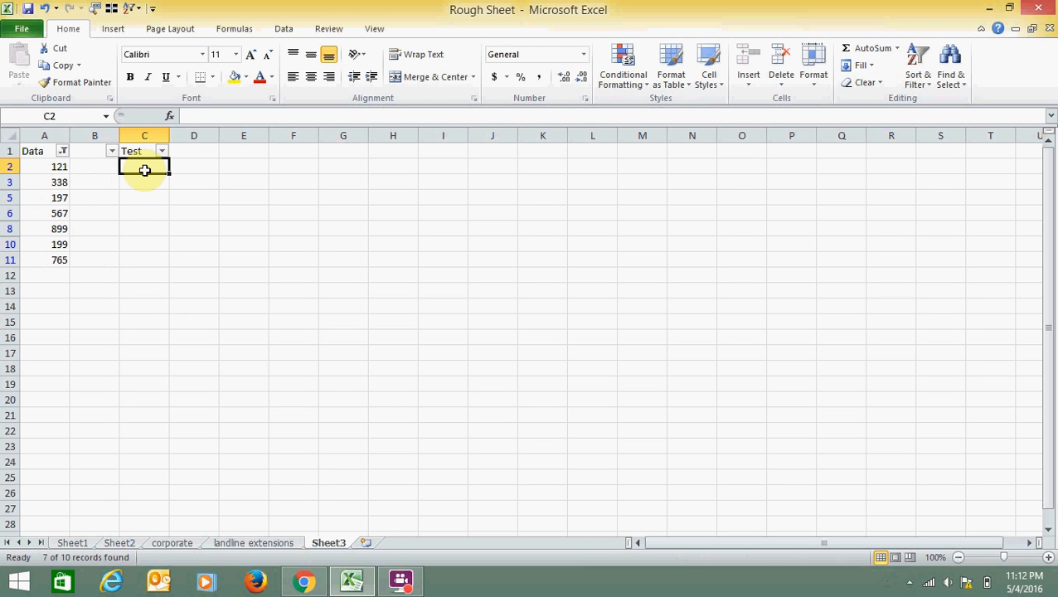
{"action": "type", "text": "="}
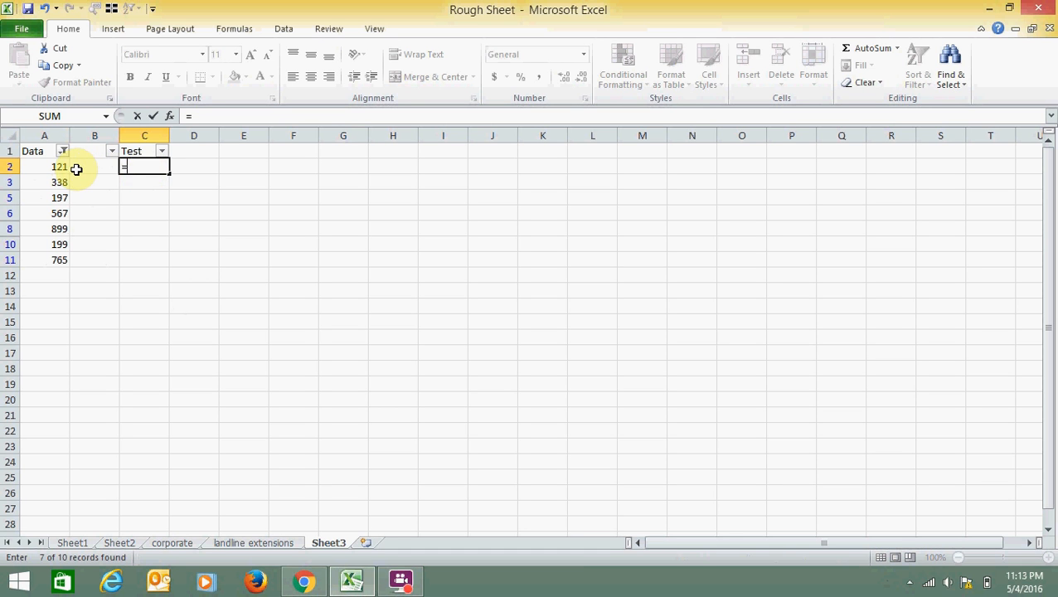
{"action": "mouse_move", "coordinate": [81, 174]}
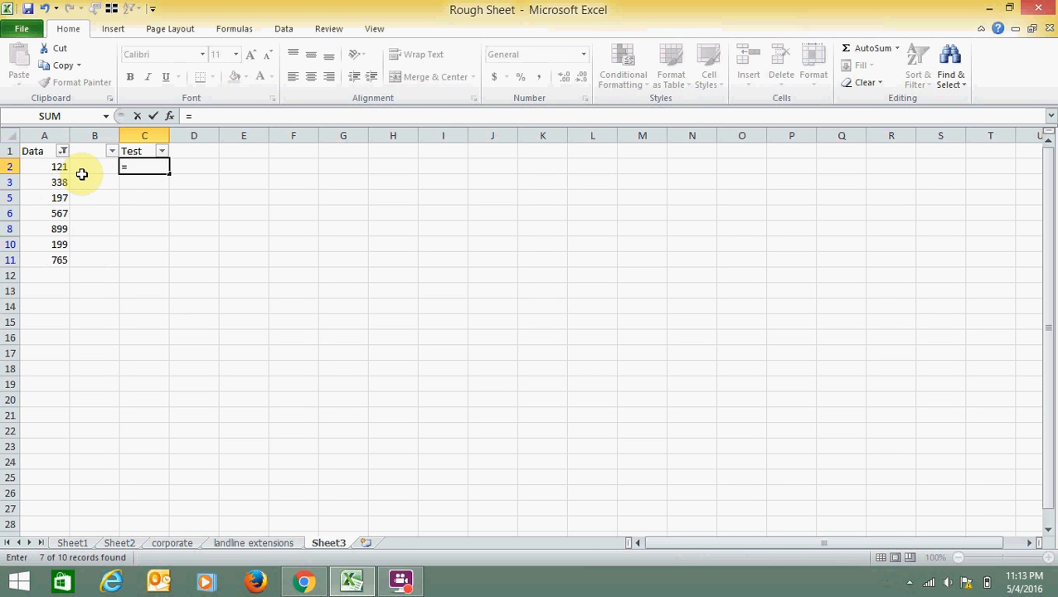
{"action": "left_click", "coordinate": [43, 165]}
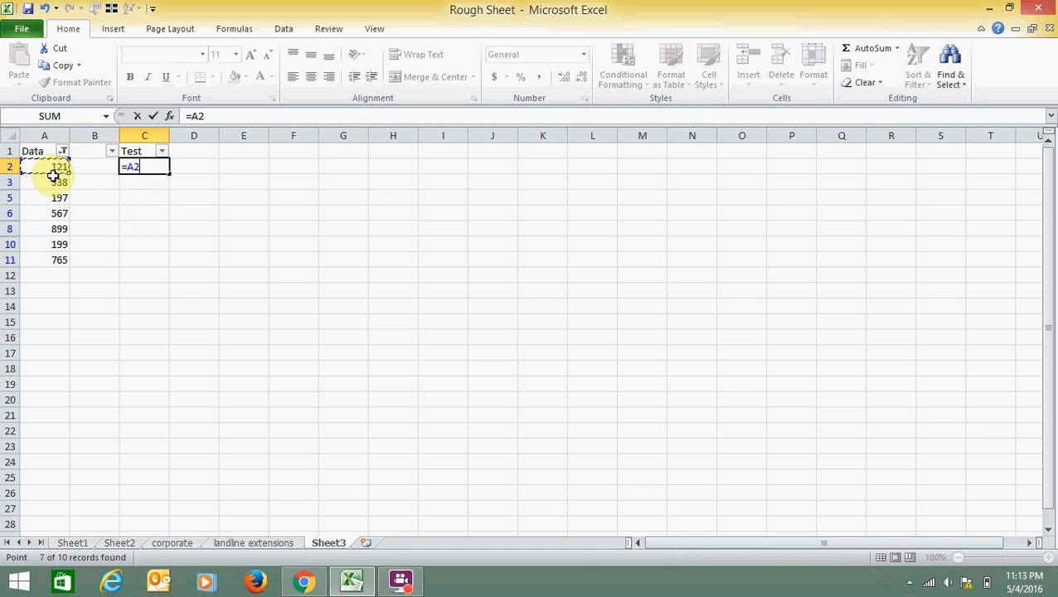
{"action": "key", "text": "Enter"}
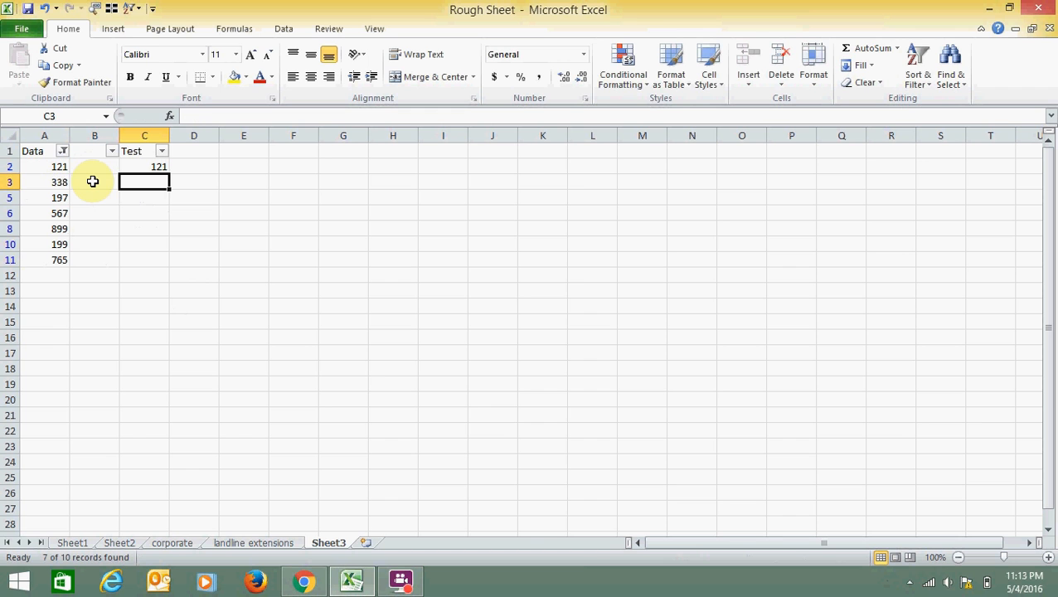
{"action": "mouse_move", "coordinate": [93, 173]}
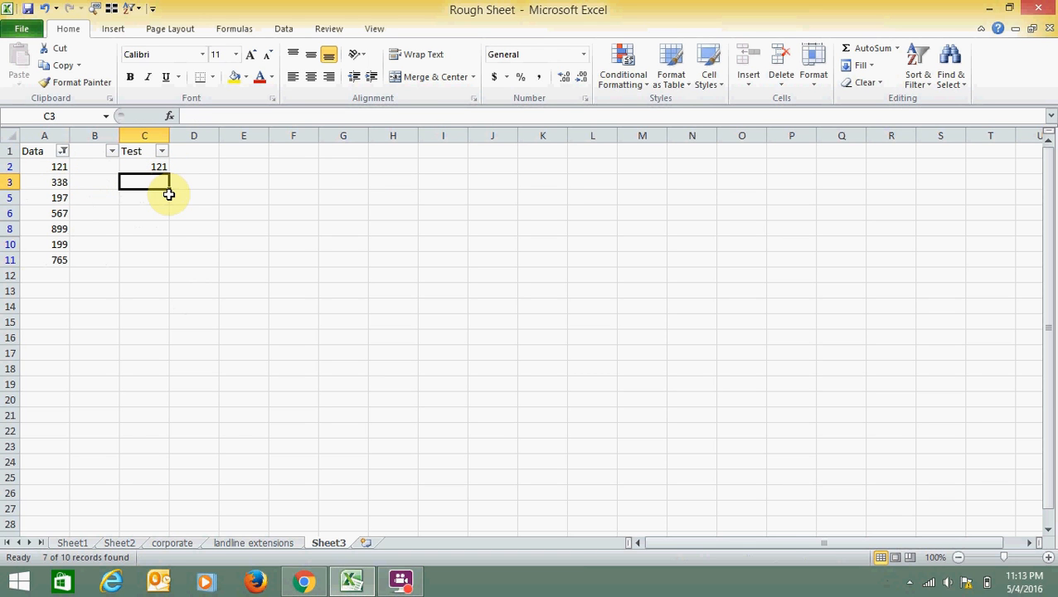
Restrict C3:C11 to visible cells only via Go To Special, then pick C2 to copy
{"action": "left_click_drag", "start_coordinate": [144, 181], "coordinate": [153, 259]}
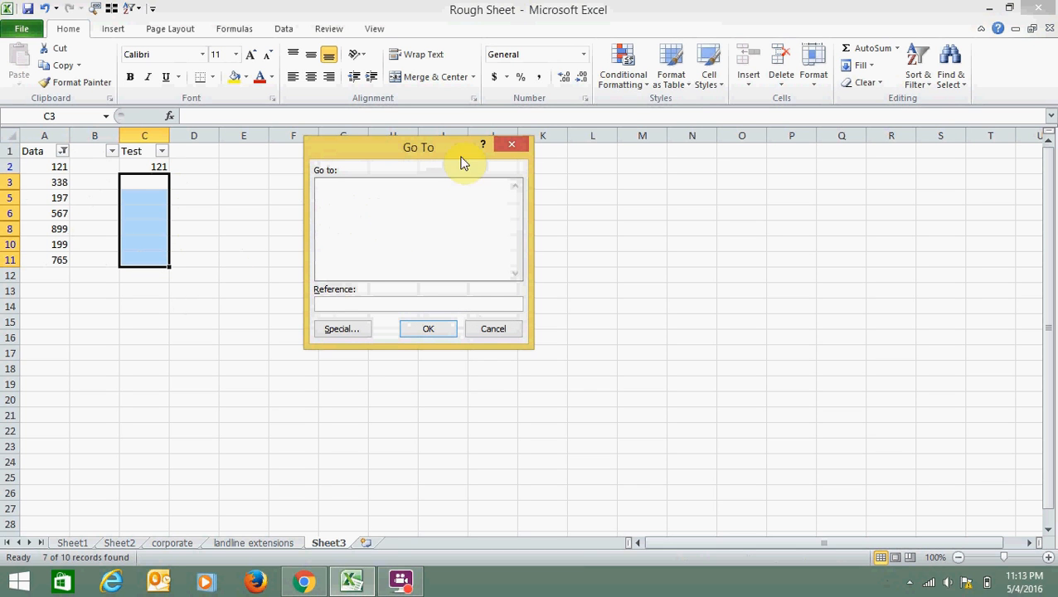
{"action": "mouse_move", "coordinate": [382, 225]}
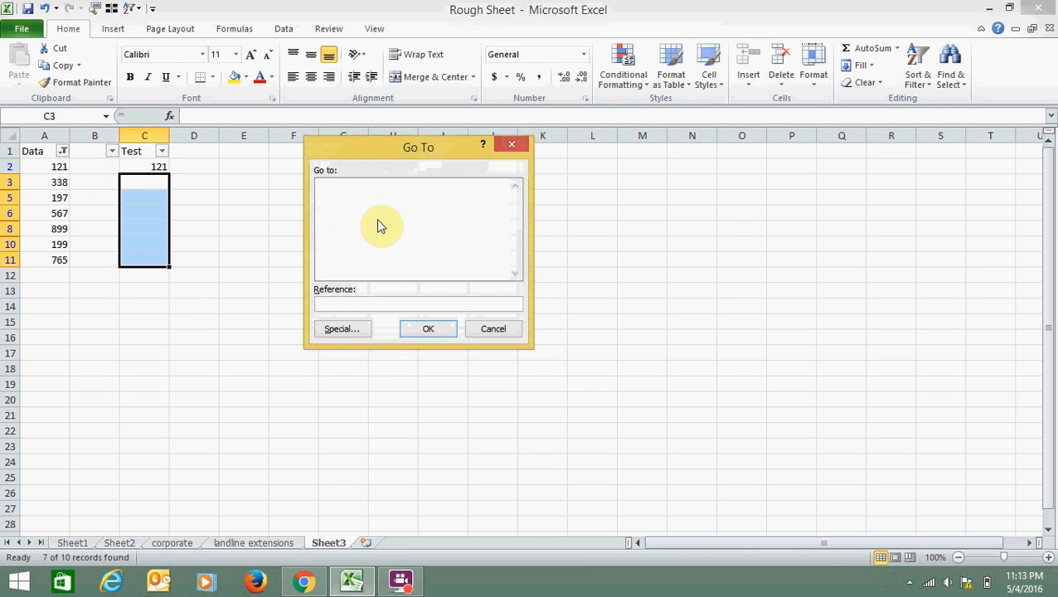
{"action": "mouse_move", "coordinate": [371, 272]}
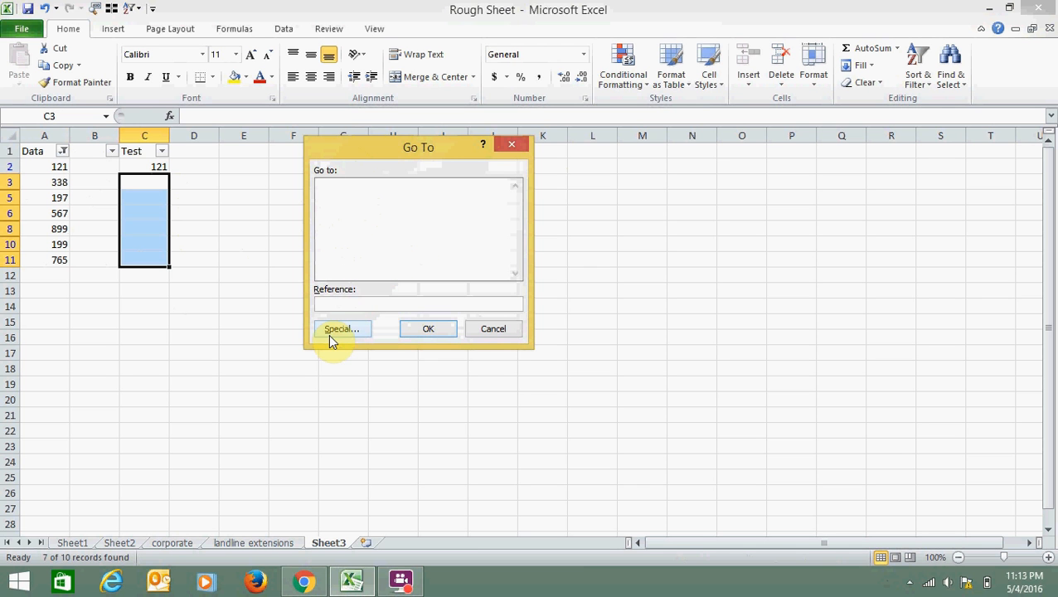
{"action": "left_click", "coordinate": [342, 328]}
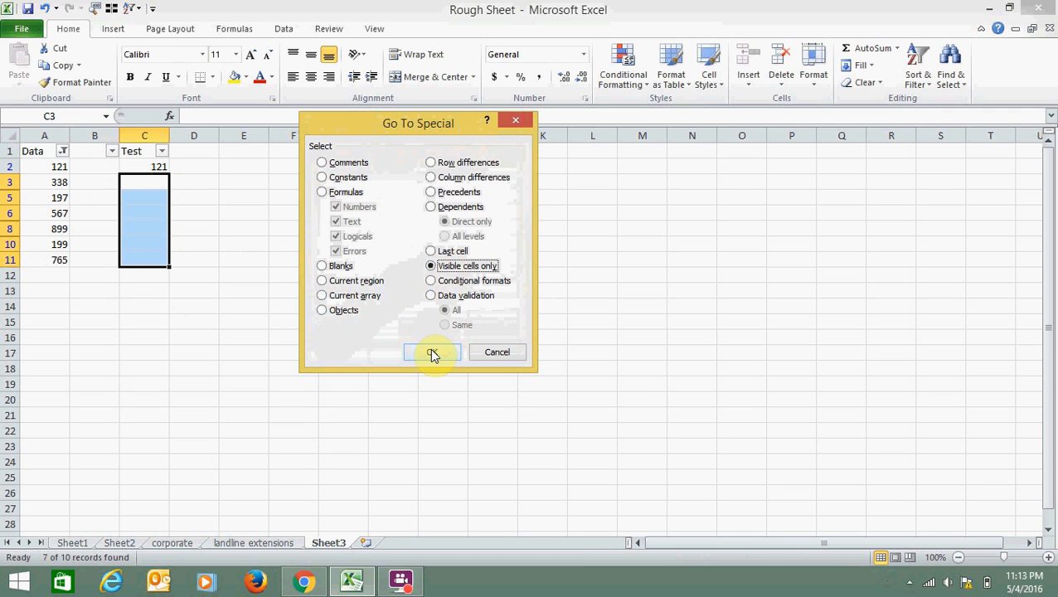
{"action": "left_click", "coordinate": [432, 352]}
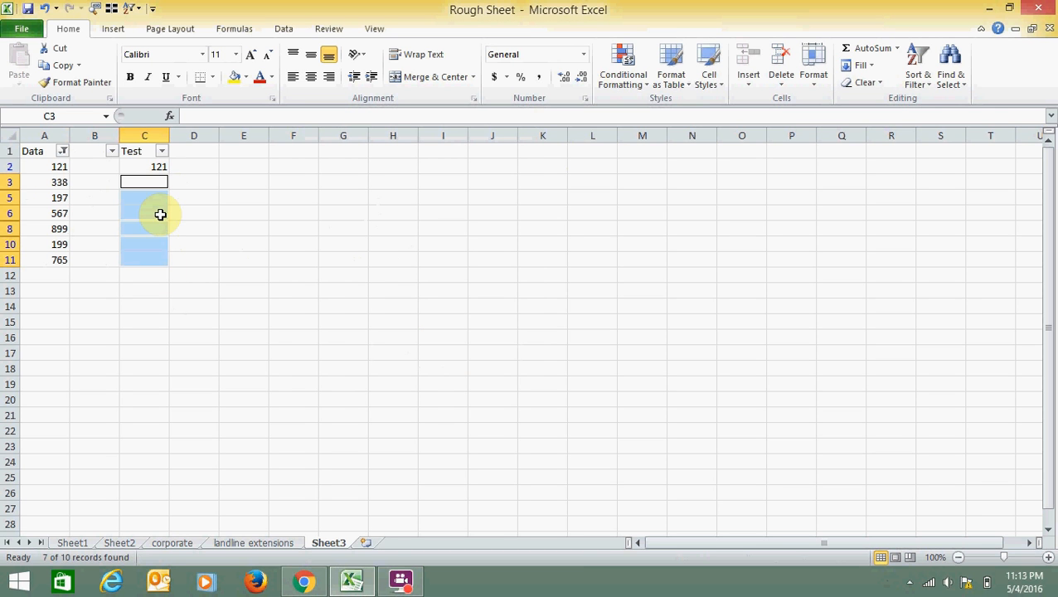
{"action": "mouse_move", "coordinate": [156, 225]}
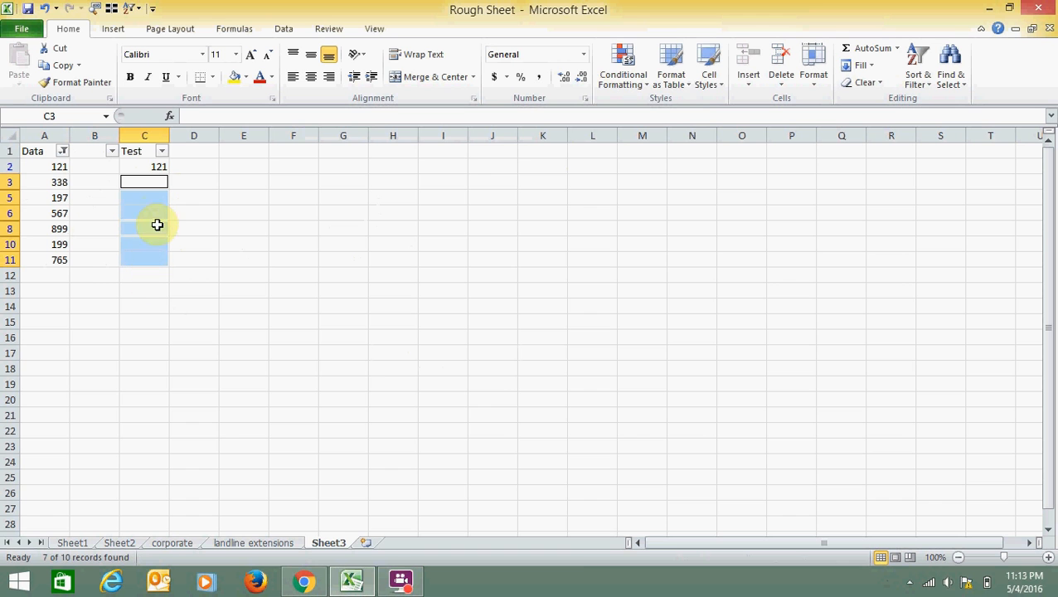
{"action": "left_click", "coordinate": [145, 166]}
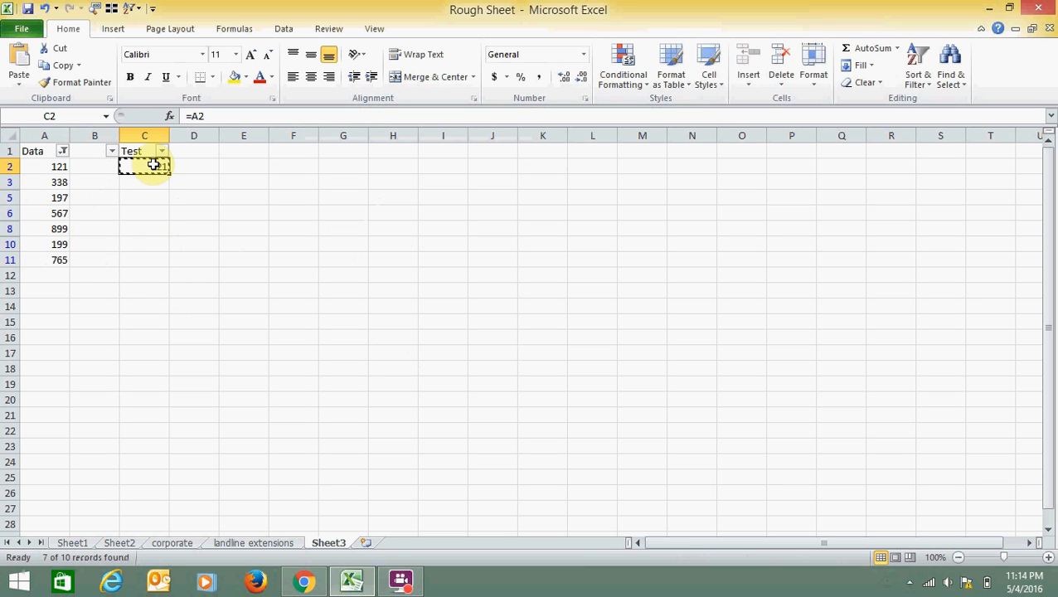
Paste the =A formula into the visible Test cells and check C3's result
{"action": "left_click_drag", "start_coordinate": [144, 166], "coordinate": [145, 258]}
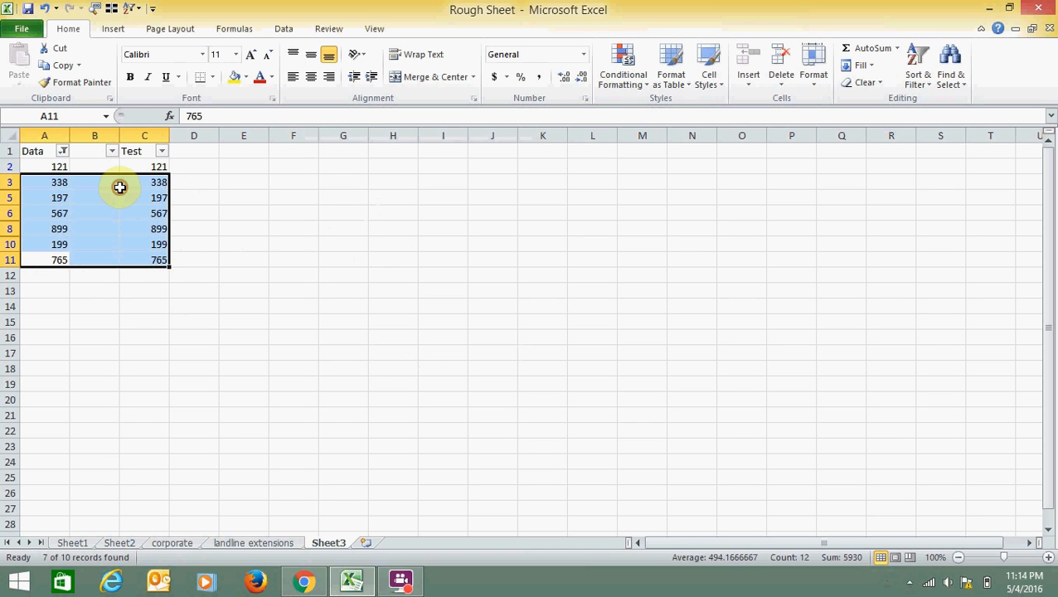
{"action": "left_click", "coordinate": [144, 181]}
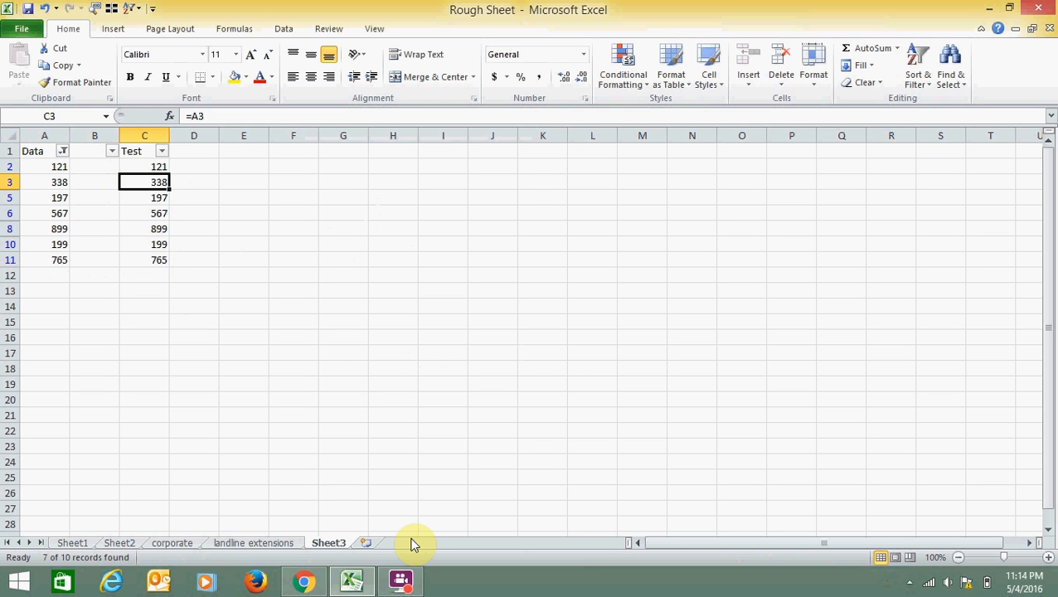
{"action": "left_click", "coordinate": [402, 580]}
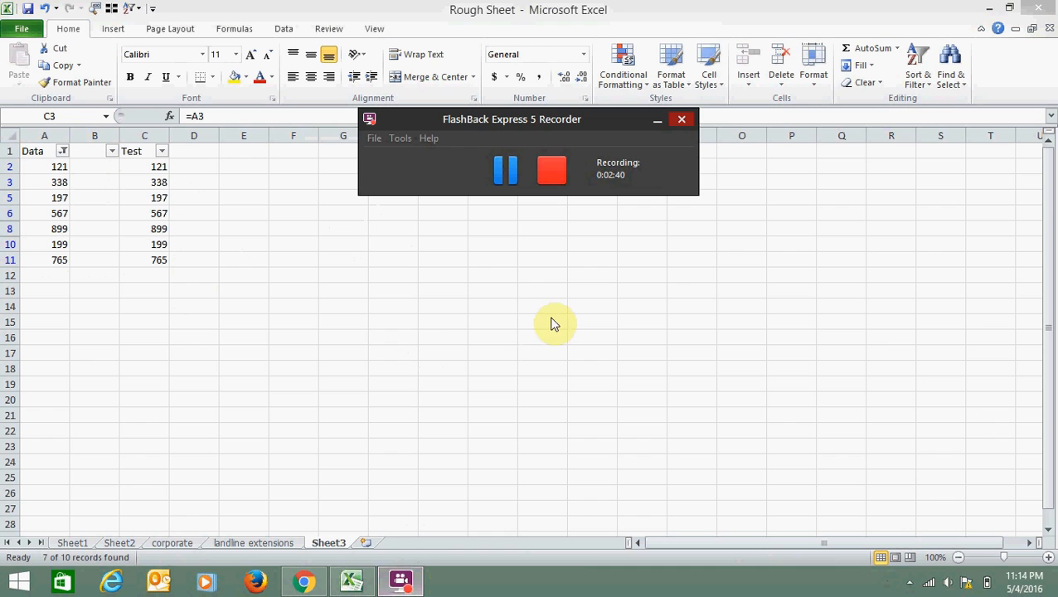